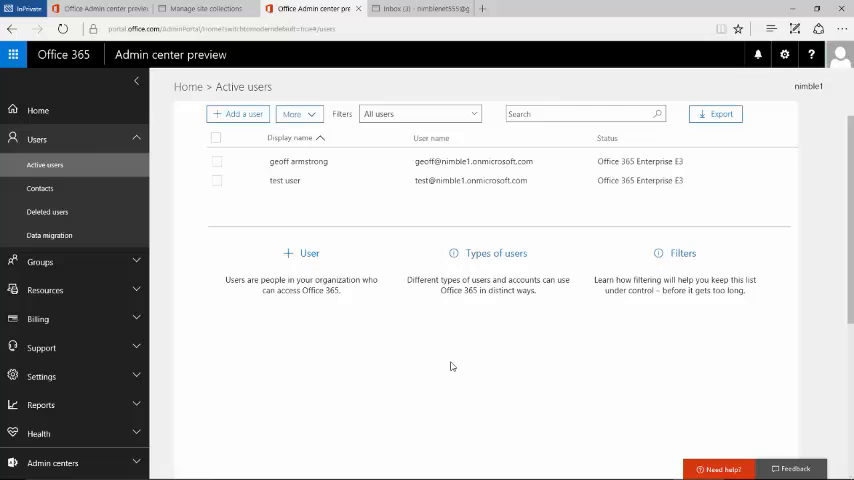
{"action": "mouse_move", "coordinate": [308, 188]}
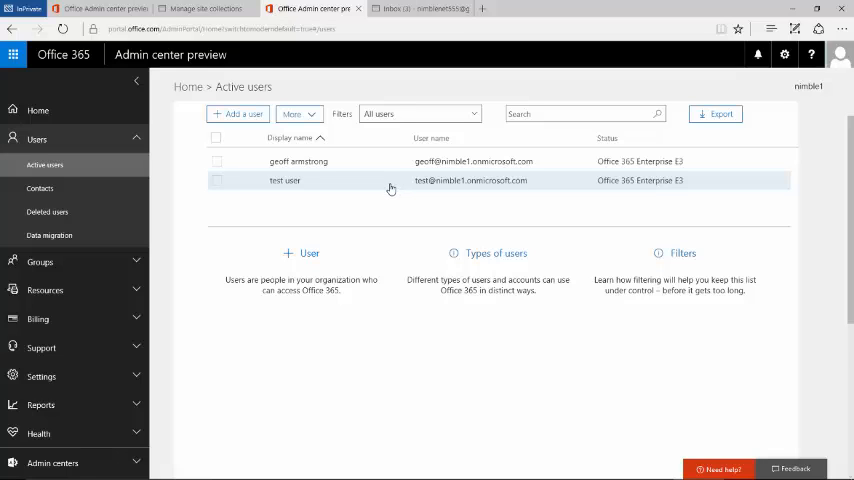
{"action": "mouse_move", "coordinate": [264, 184]}
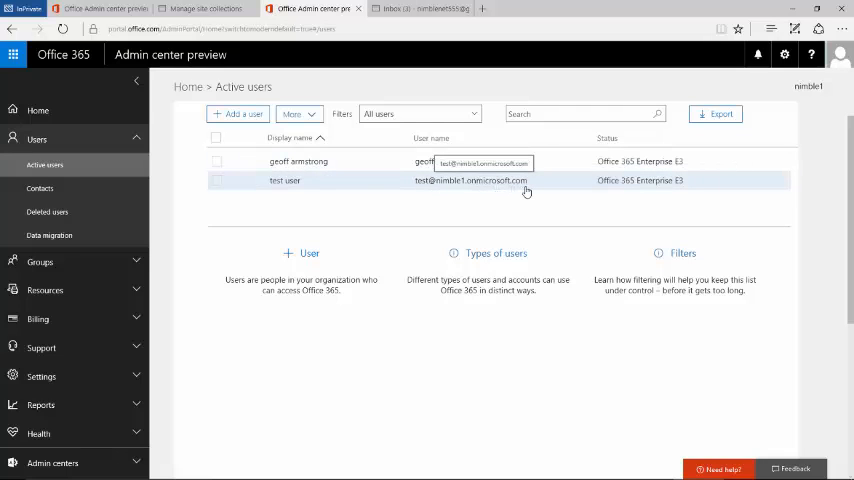
{"action": "mouse_move", "coordinate": [448, 188]}
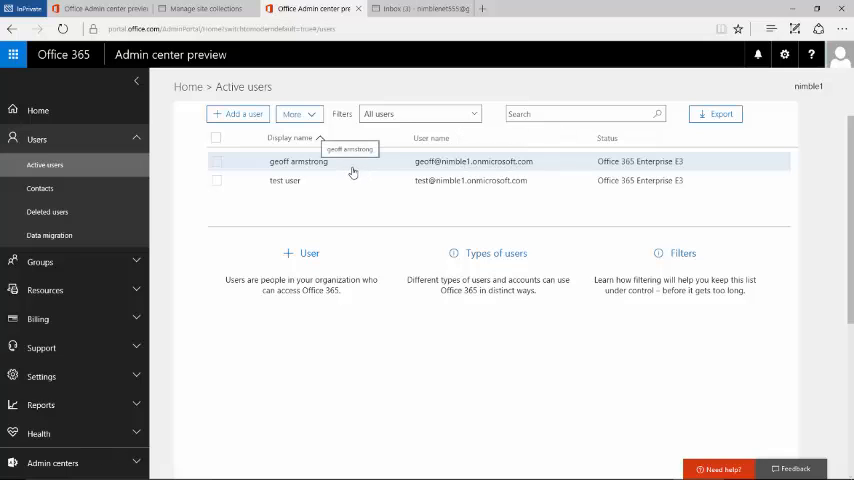
{"action": "mouse_move", "coordinate": [424, 162]}
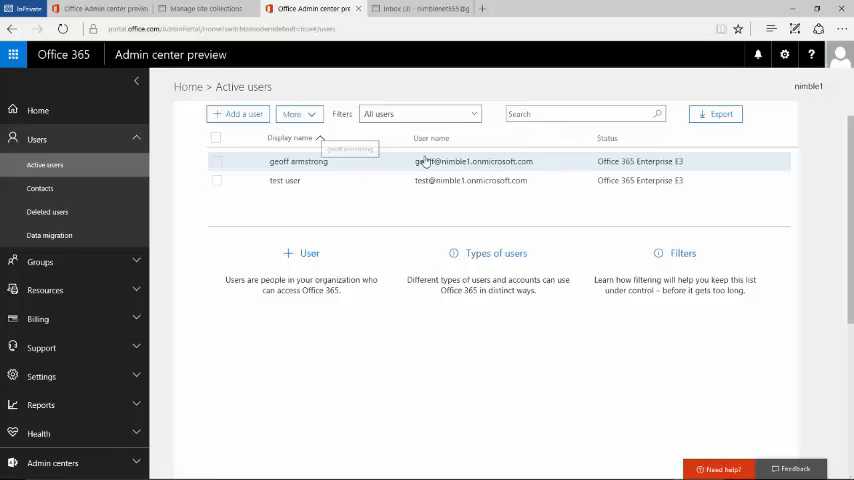
{"action": "mouse_move", "coordinate": [474, 160]}
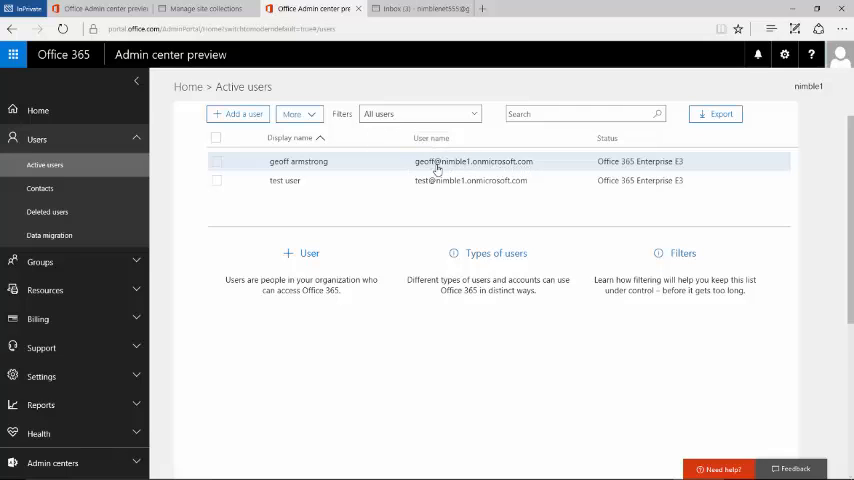
{"action": "mouse_move", "coordinate": [456, 166]}
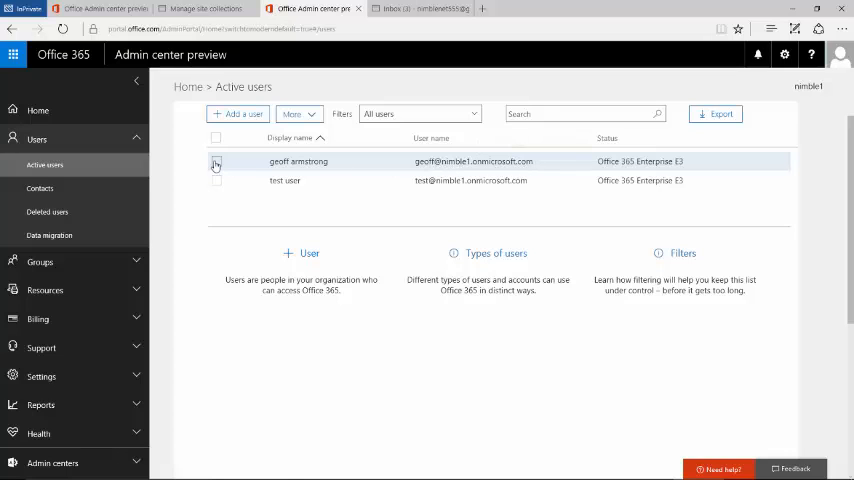
{"action": "left_click", "coordinate": [298, 160]}
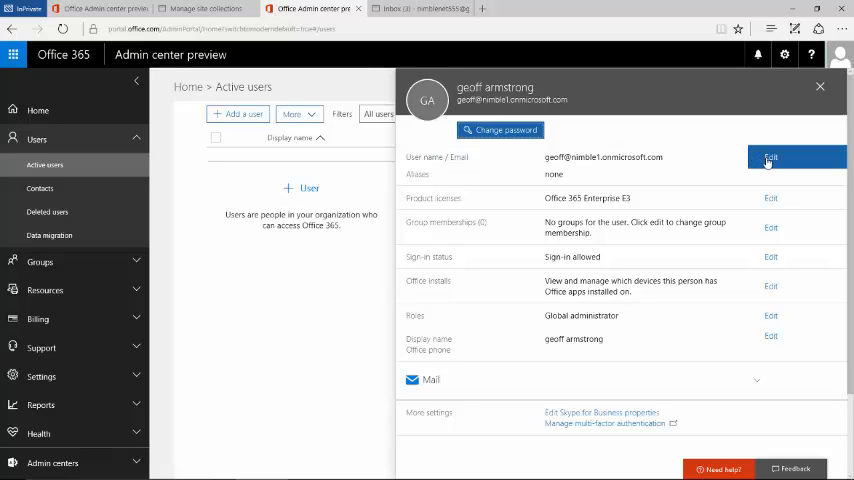
{"action": "left_click", "coordinate": [770, 158]}
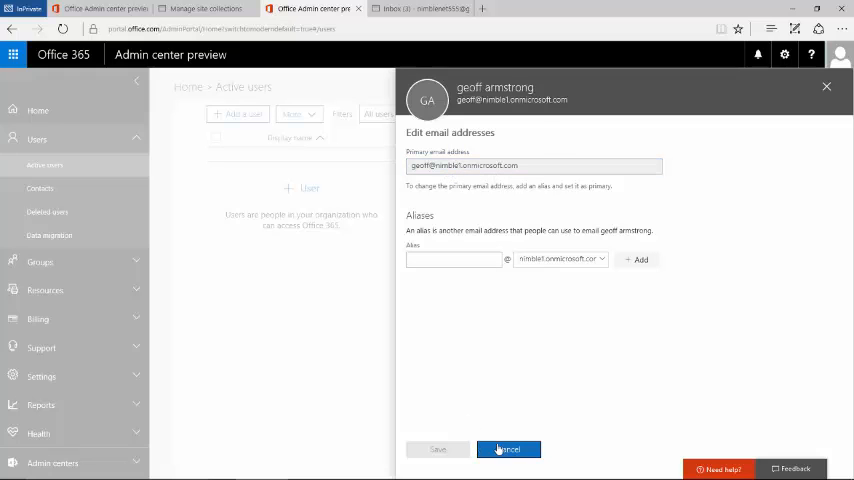
{"action": "left_click", "coordinate": [508, 448]}
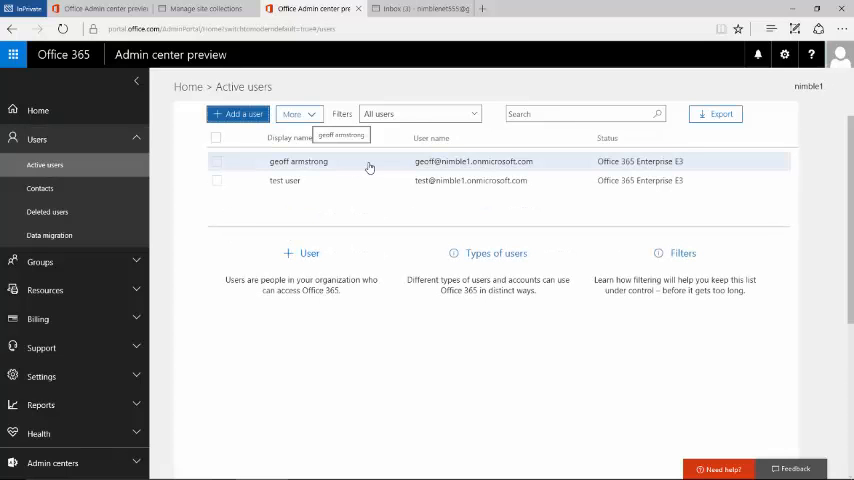
- Launch Mail from the app launcher, reaching Outlook's first-run setup page
{"action": "left_click", "coordinate": [288, 136]}
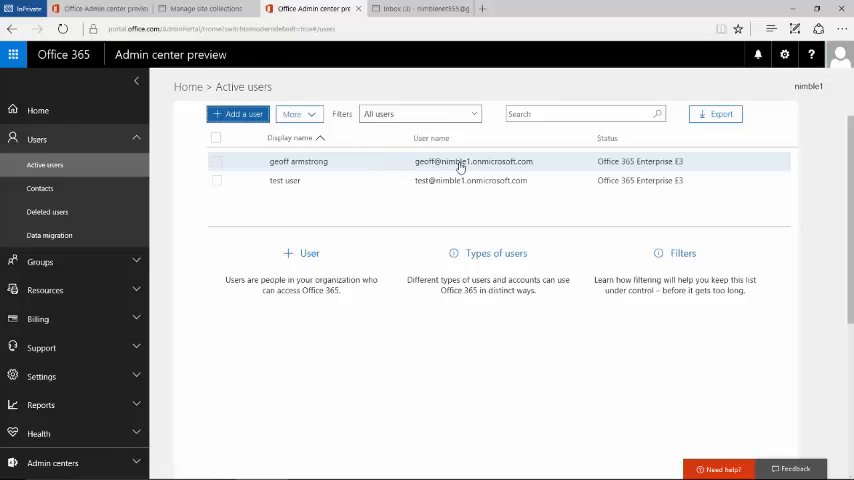
{"action": "mouse_move", "coordinate": [240, 162]}
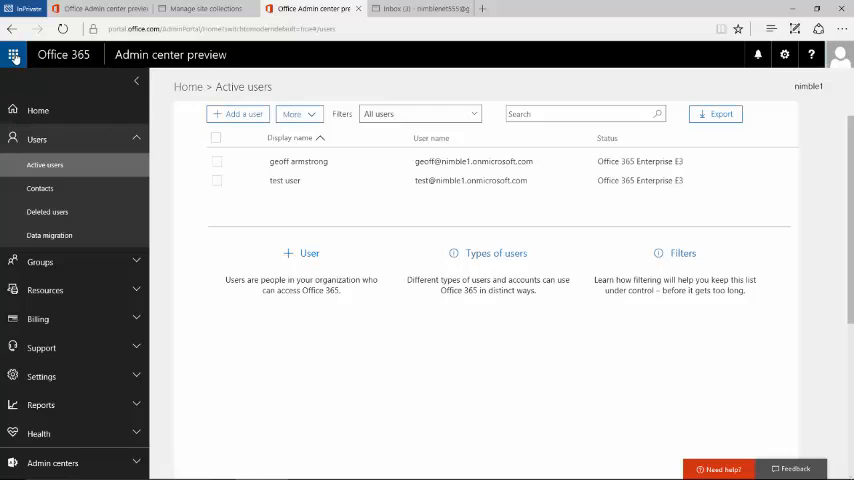
{"action": "left_click", "coordinate": [14, 56]}
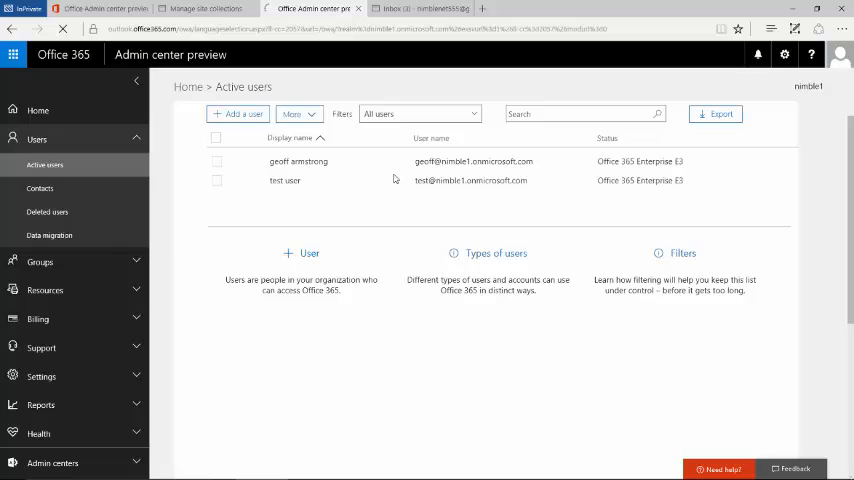
{"action": "left_click", "coordinate": [290, 8]}
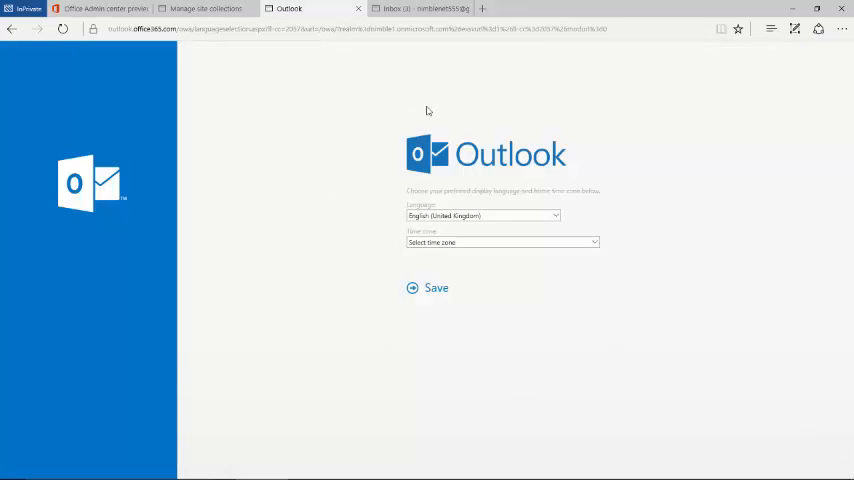
{"action": "mouse_move", "coordinate": [312, 316]}
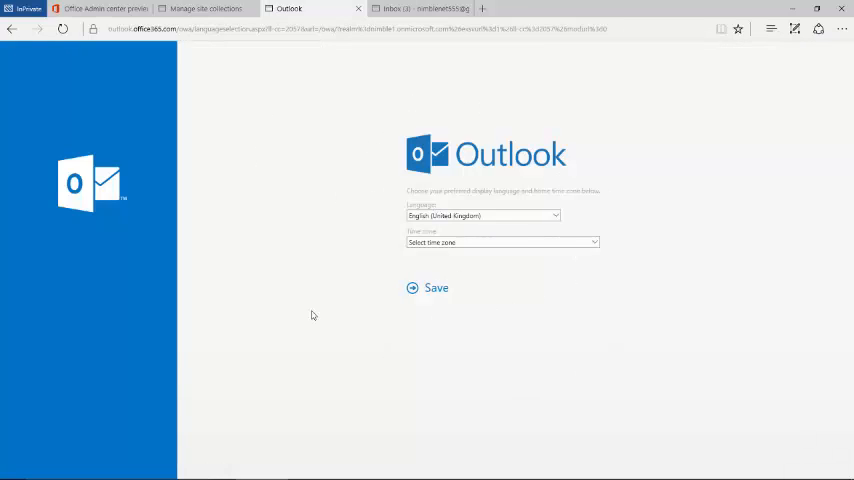
{"action": "mouse_move", "coordinate": [520, 244]}
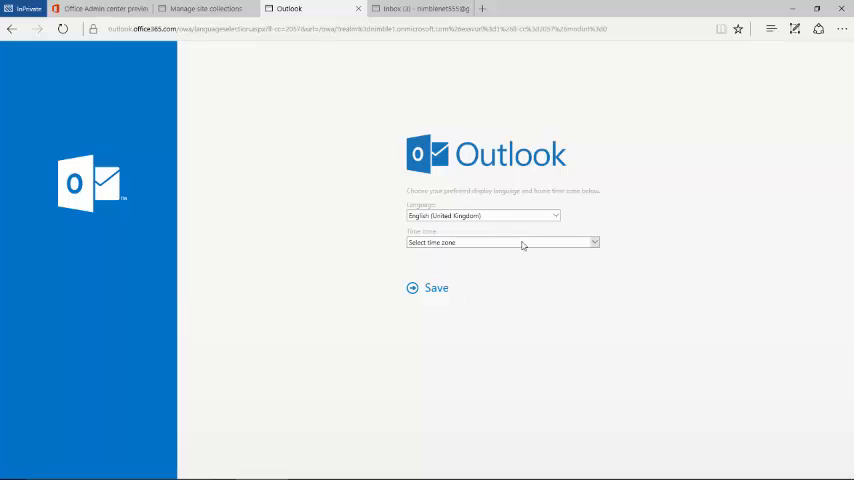
- Choose English (United Kingdom) with the (UTC+00:00) Dublin, Edinburgh, Lisbon, London time zone and save
{"action": "left_click", "coordinate": [500, 244]}
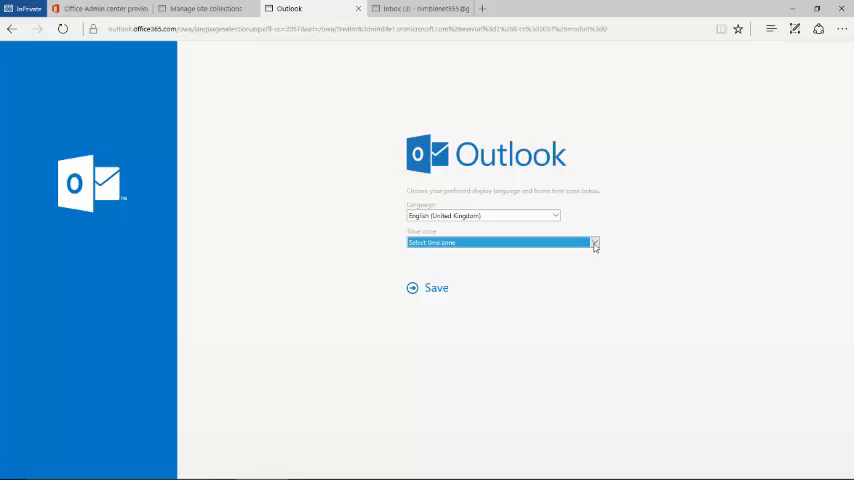
{"action": "left_click", "coordinate": [594, 242]}
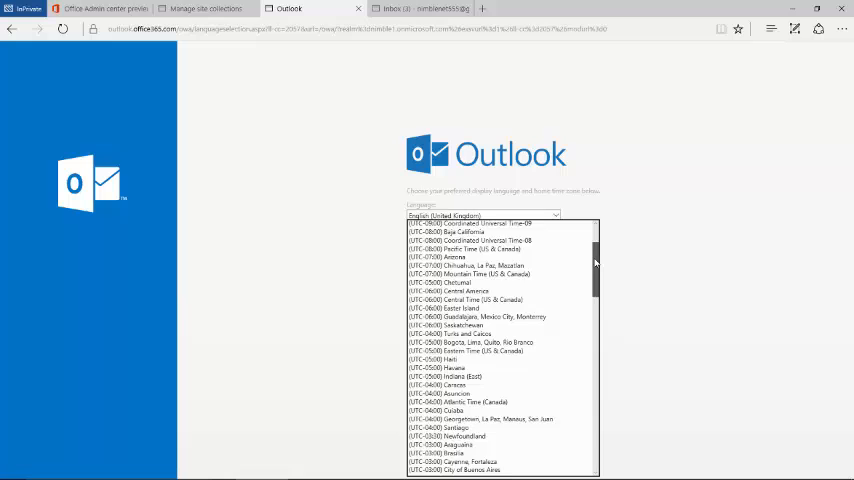
{"action": "scroll", "scroll_direction": "down", "scroll_amount": 3}
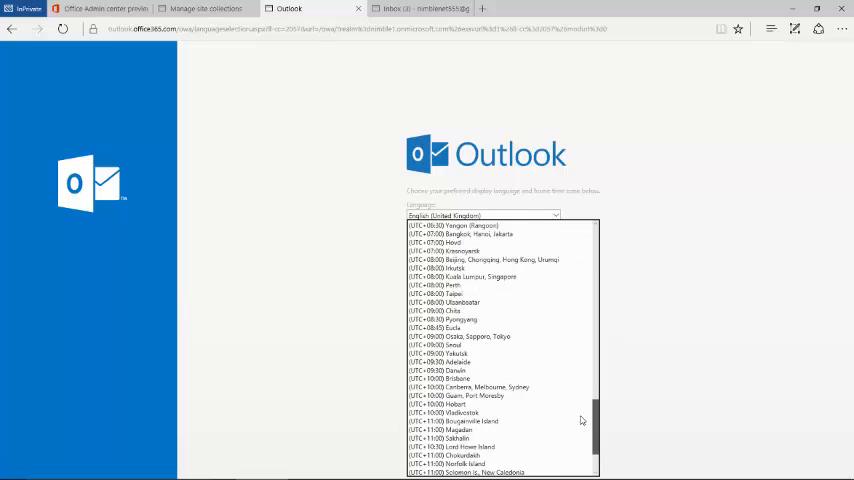
{"action": "scroll", "scroll_direction": "up", "scroll_amount": 3}
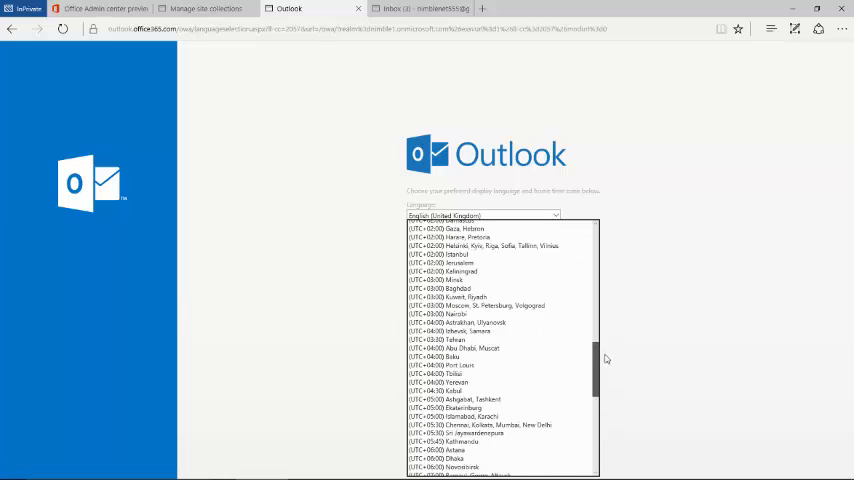
{"action": "scroll", "scroll_direction": "up", "scroll_amount": 3}
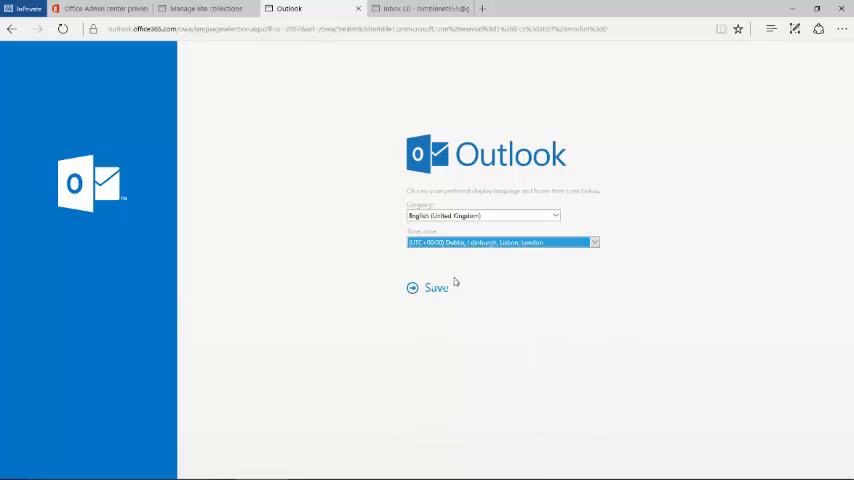
{"action": "left_click", "coordinate": [428, 288]}
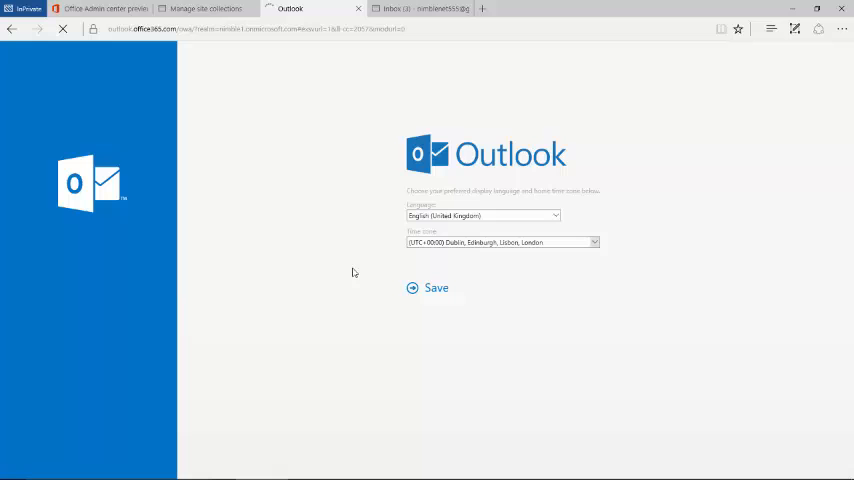
{"action": "left_click", "coordinate": [436, 288]}
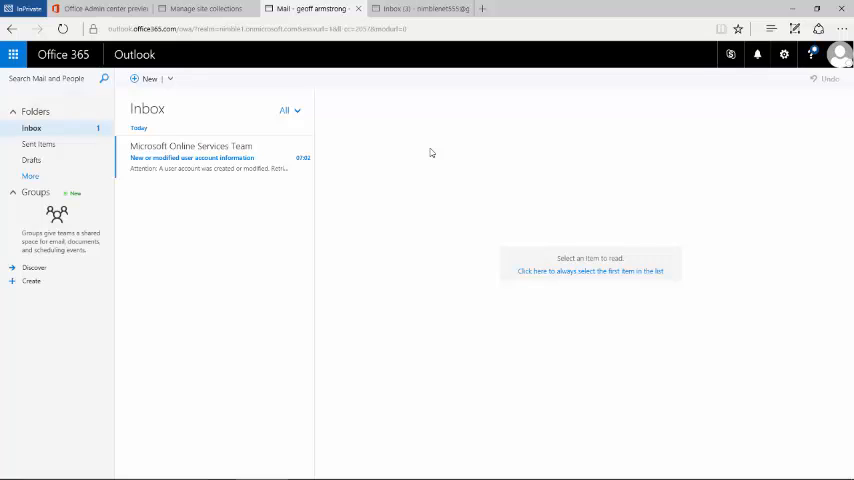
{"action": "mouse_move", "coordinate": [420, 140]}
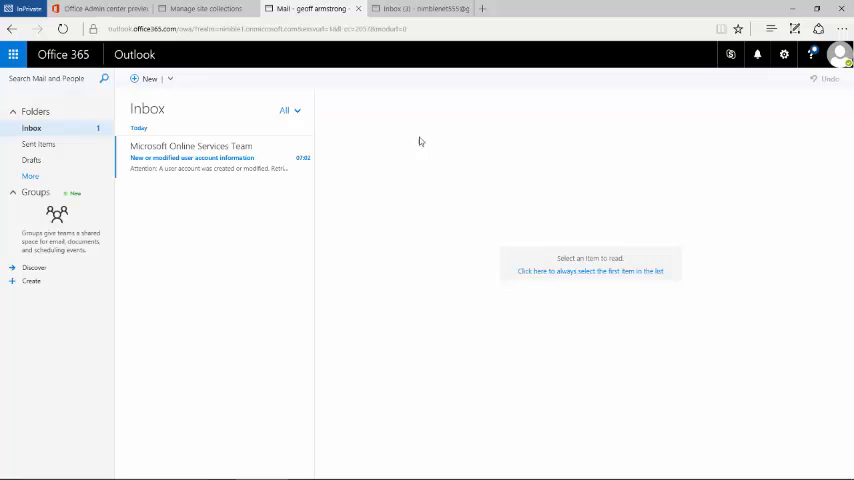
{"action": "mouse_move", "coordinate": [406, 132]}
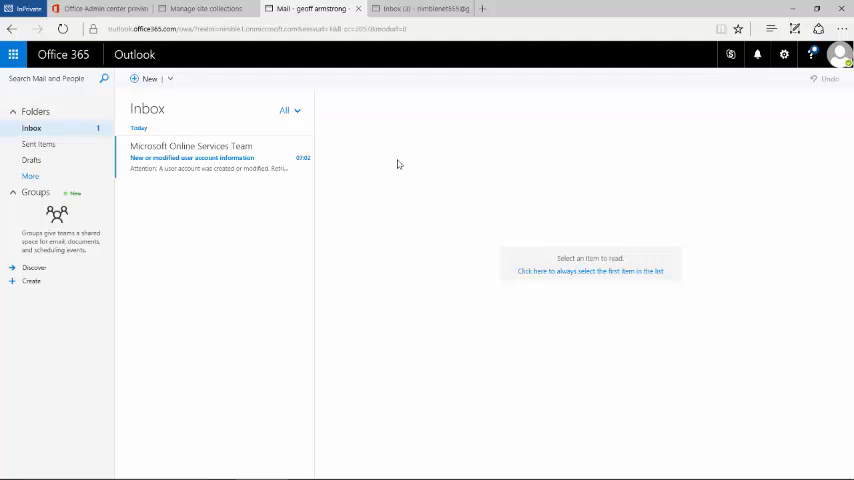
{"action": "mouse_move", "coordinate": [464, 150]}
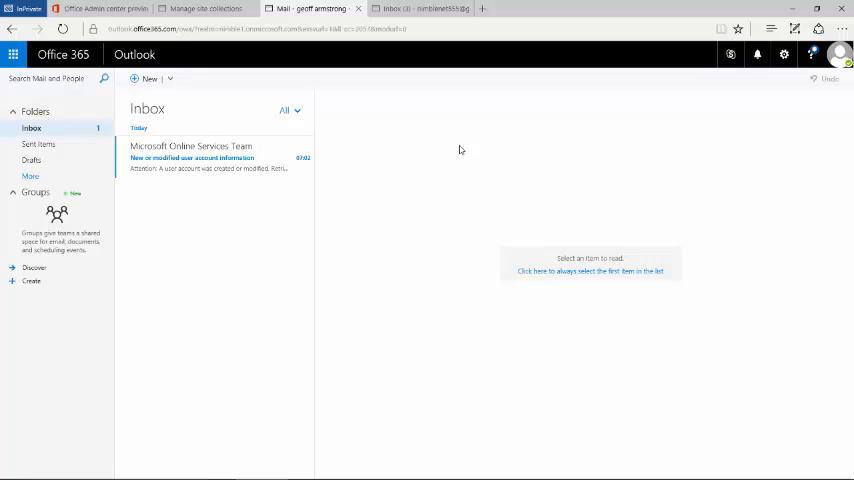
{"action": "mouse_move", "coordinate": [412, 120]}
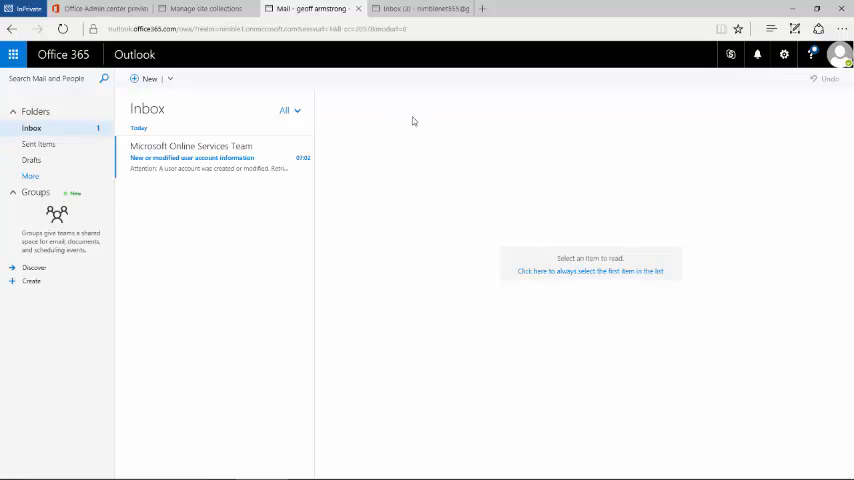
{"action": "mouse_move", "coordinate": [432, 214]}
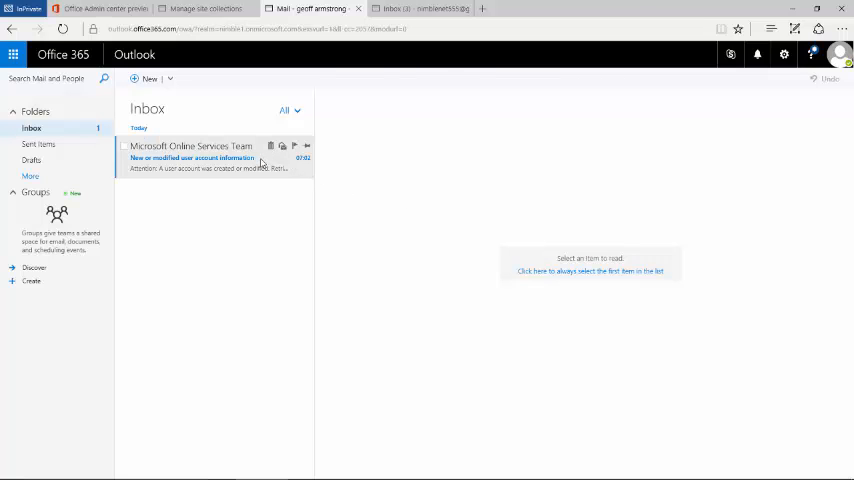
- Read the 'New or modified user account information' email showing the username and temporary password
{"action": "left_click", "coordinate": [200, 156]}
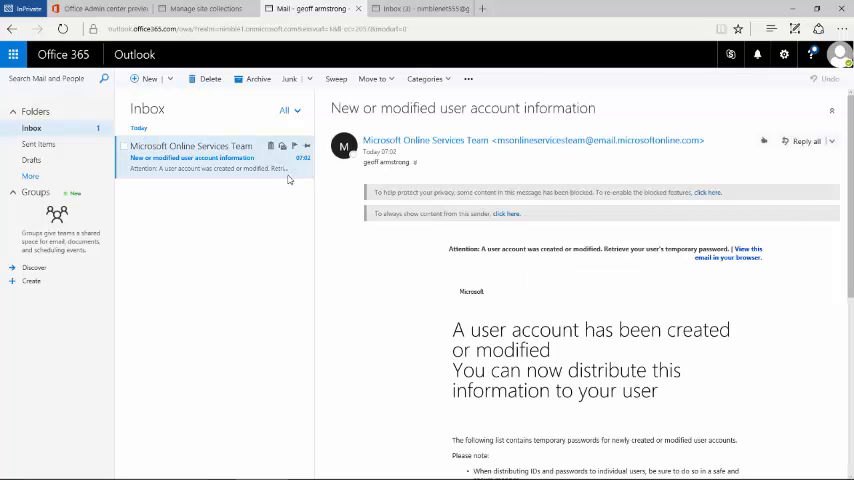
{"action": "scroll", "scroll_direction": "down", "scroll_amount": 3}
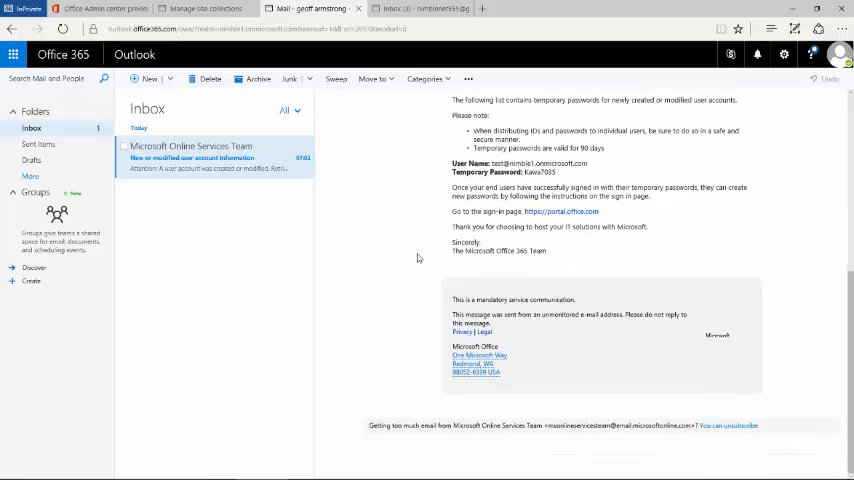
{"action": "scroll", "scroll_direction": "up", "scroll_amount": 3}
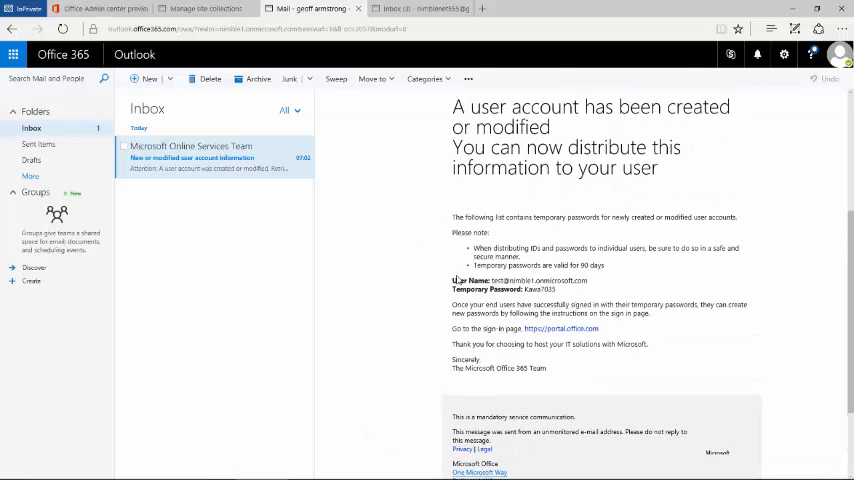
{"action": "mouse_move", "coordinate": [594, 284]}
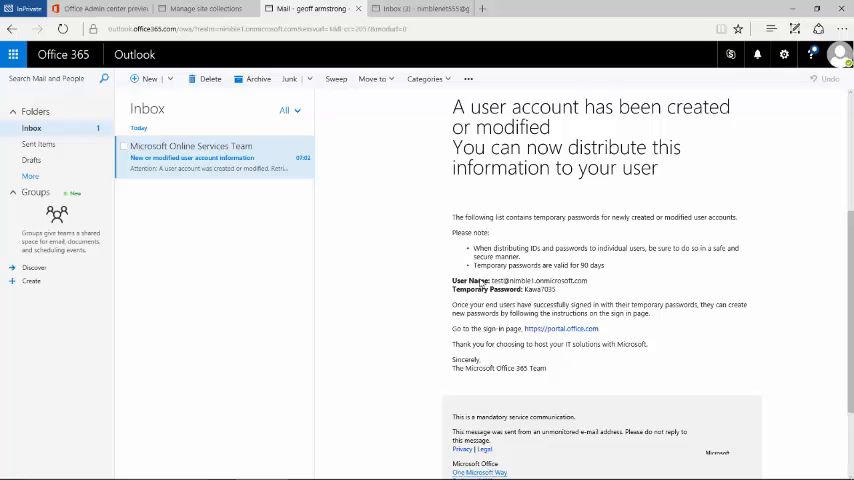
{"action": "scroll", "scroll_direction": "up", "scroll_amount": 3}
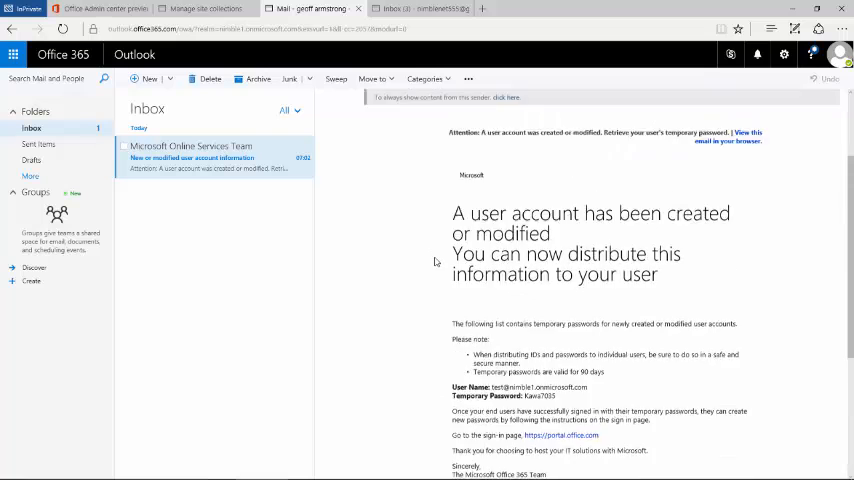
{"action": "left_click", "coordinate": [212, 150]}
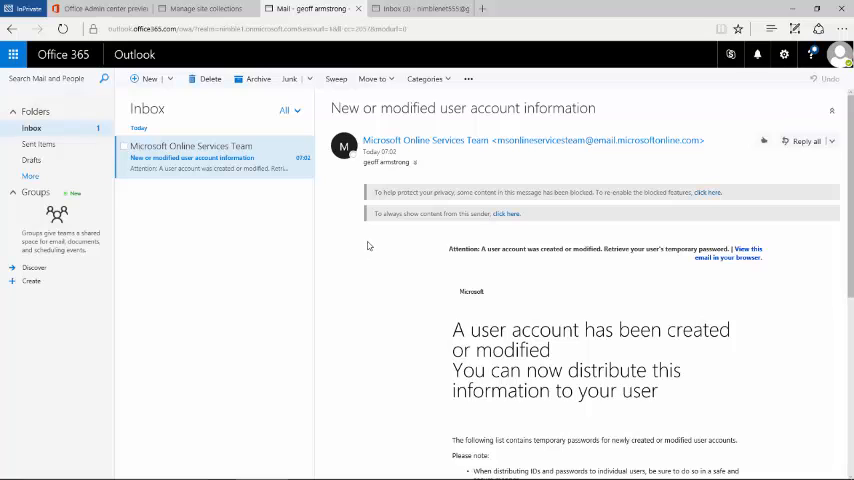
{"action": "mouse_move", "coordinate": [336, 274]}
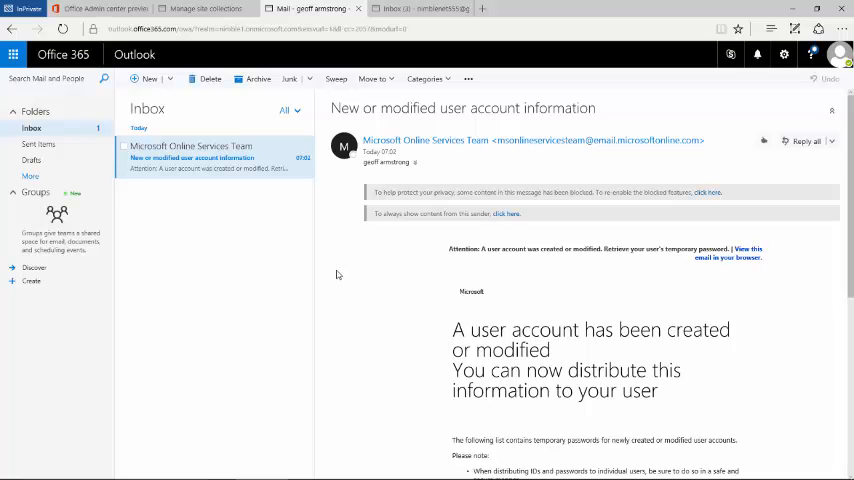
{"action": "mouse_move", "coordinate": [266, 244]}
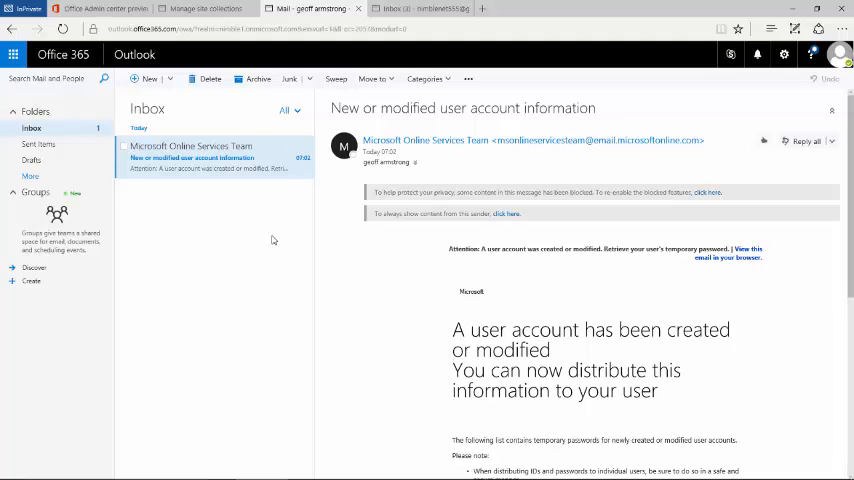
{"action": "mouse_move", "coordinate": [352, 212]}
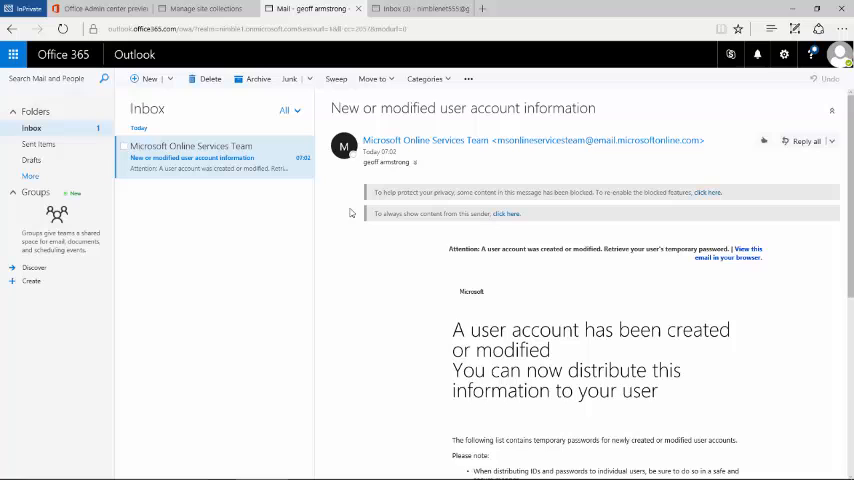